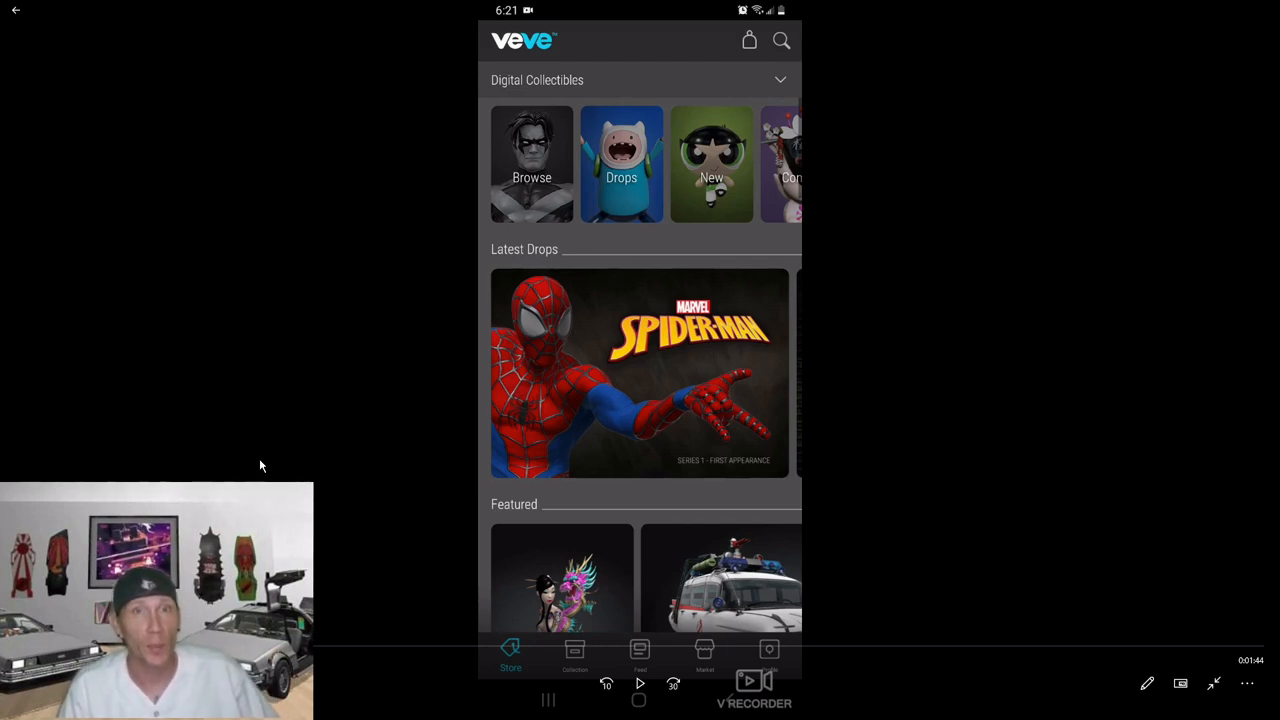
mouse_move(276, 461)
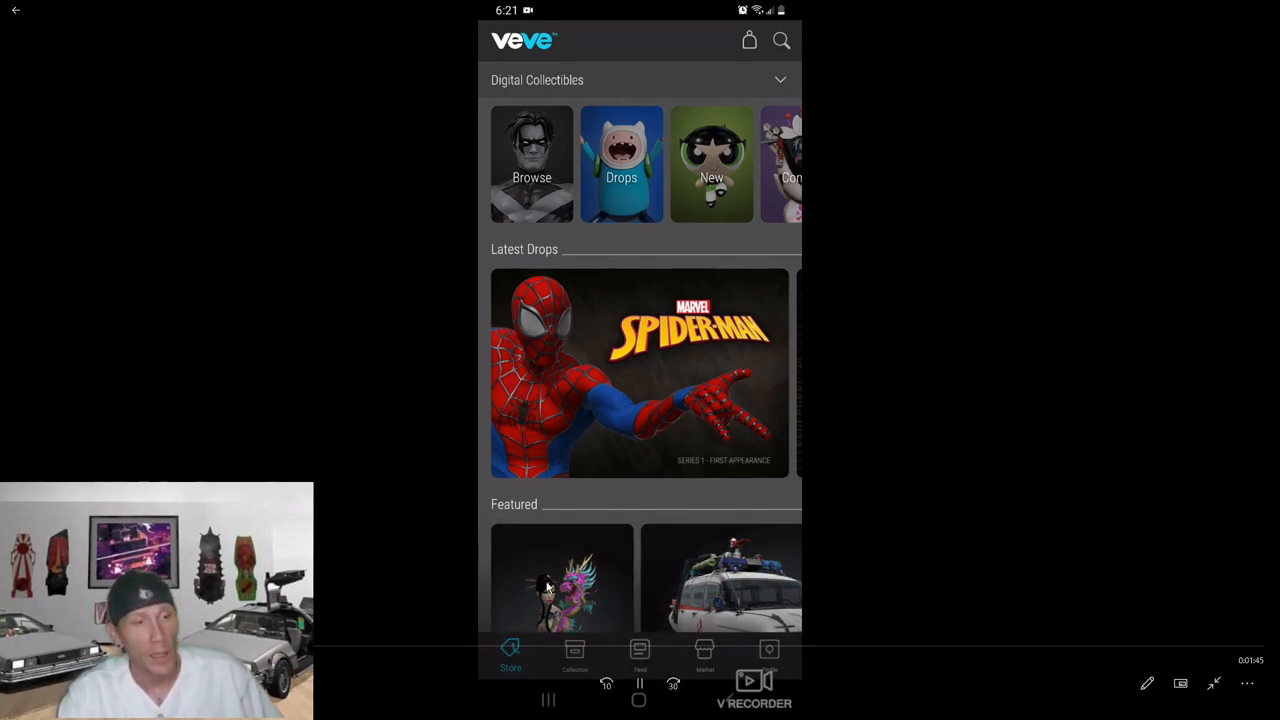
Step: Switch from the store home page to the Market tab
left_click(704, 655)
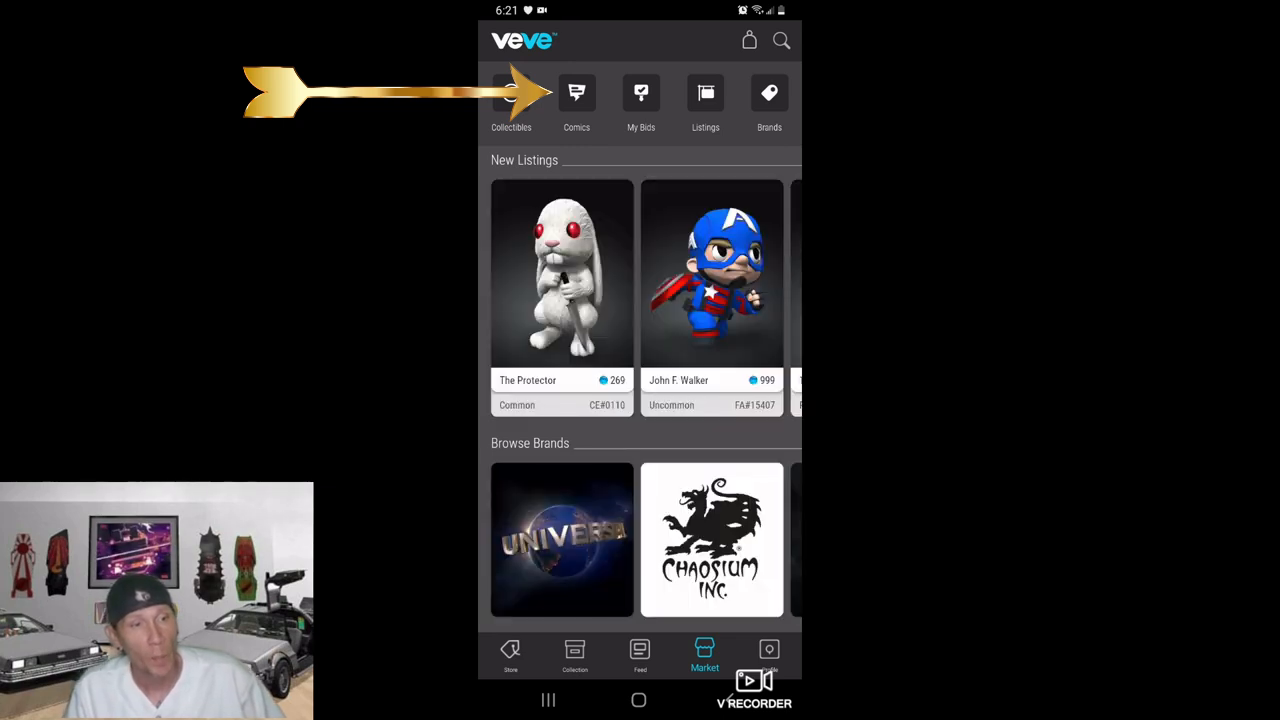
Step: Browse the Comics section of the market to reach the Marvel Comics 1939 listings
left_click(576, 93)
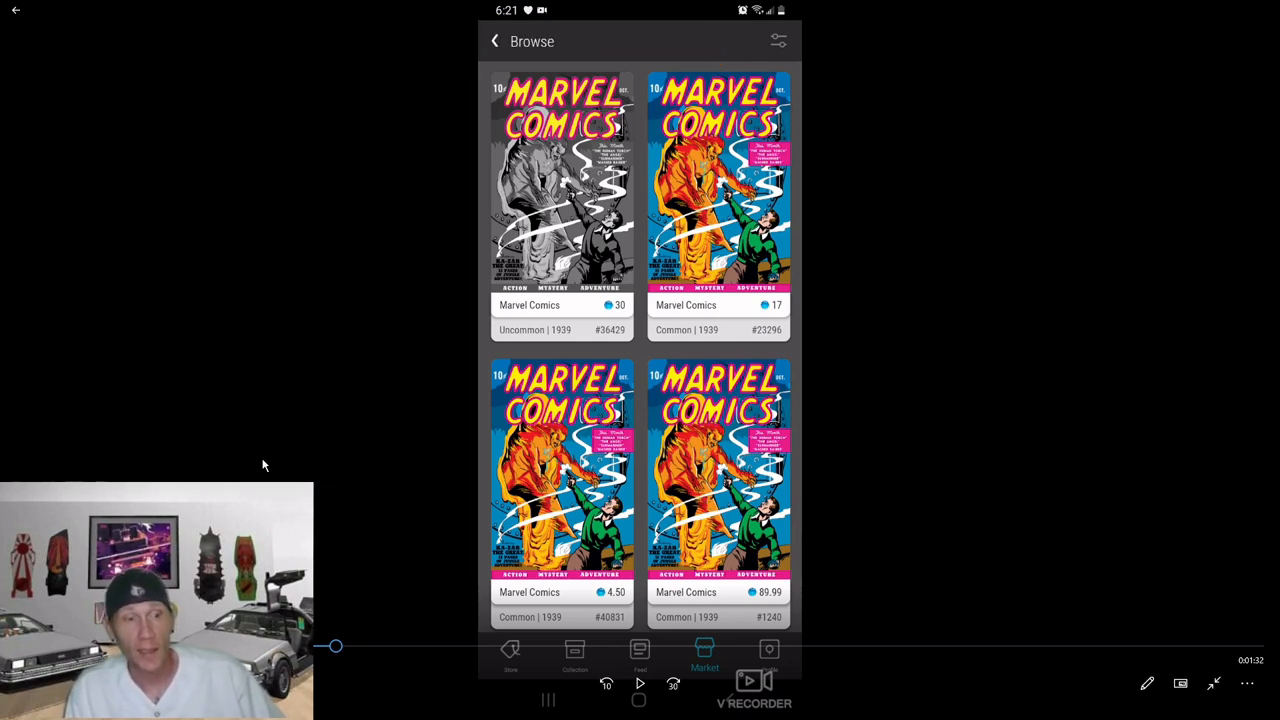
mouse_move(251, 451)
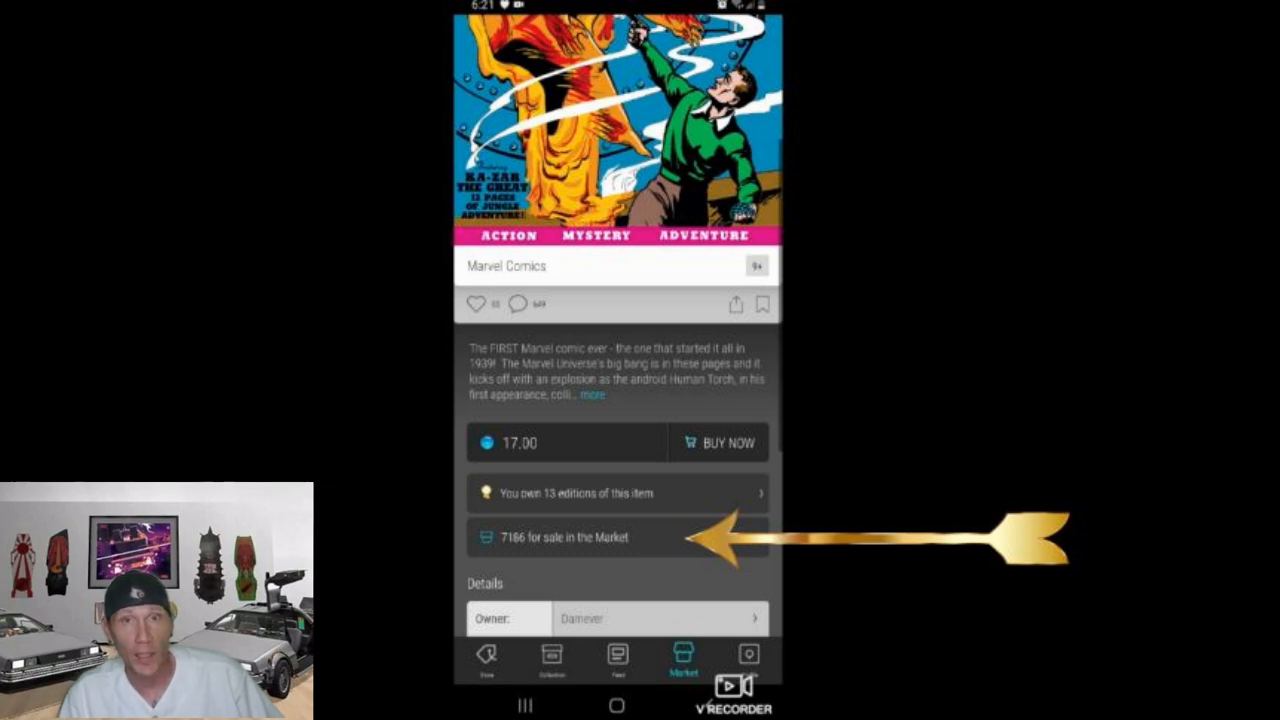
Step: Open the 7186 Marvel Comics editions for sale and scroll the 4.50 Buy Now listings
left_click(620, 537)
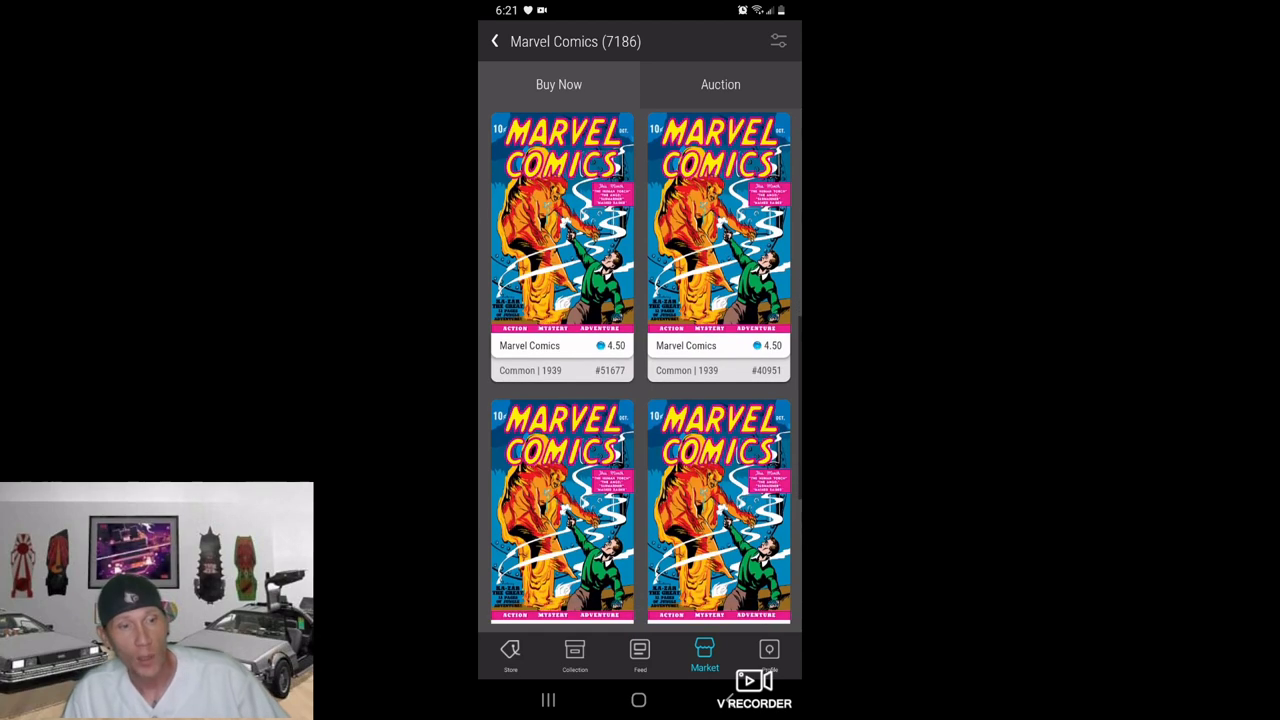
scroll("down", 3)
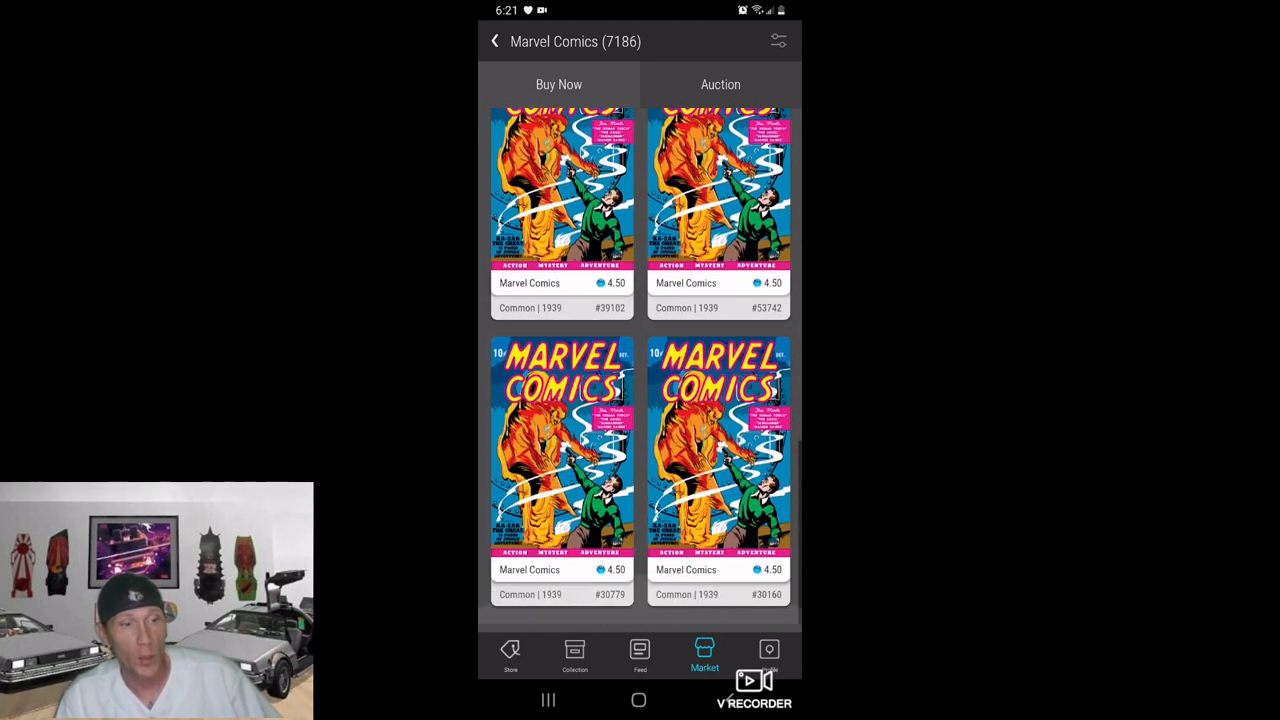
scroll("down", 3)
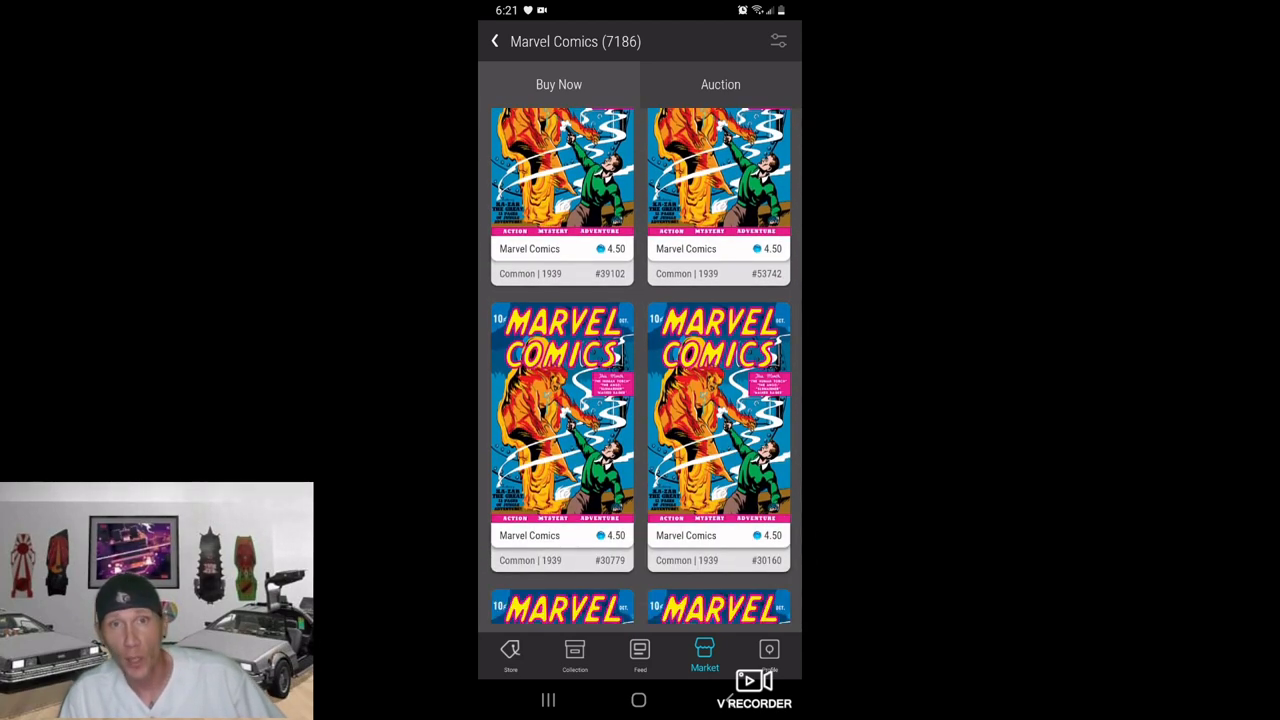
scroll("down", 3)
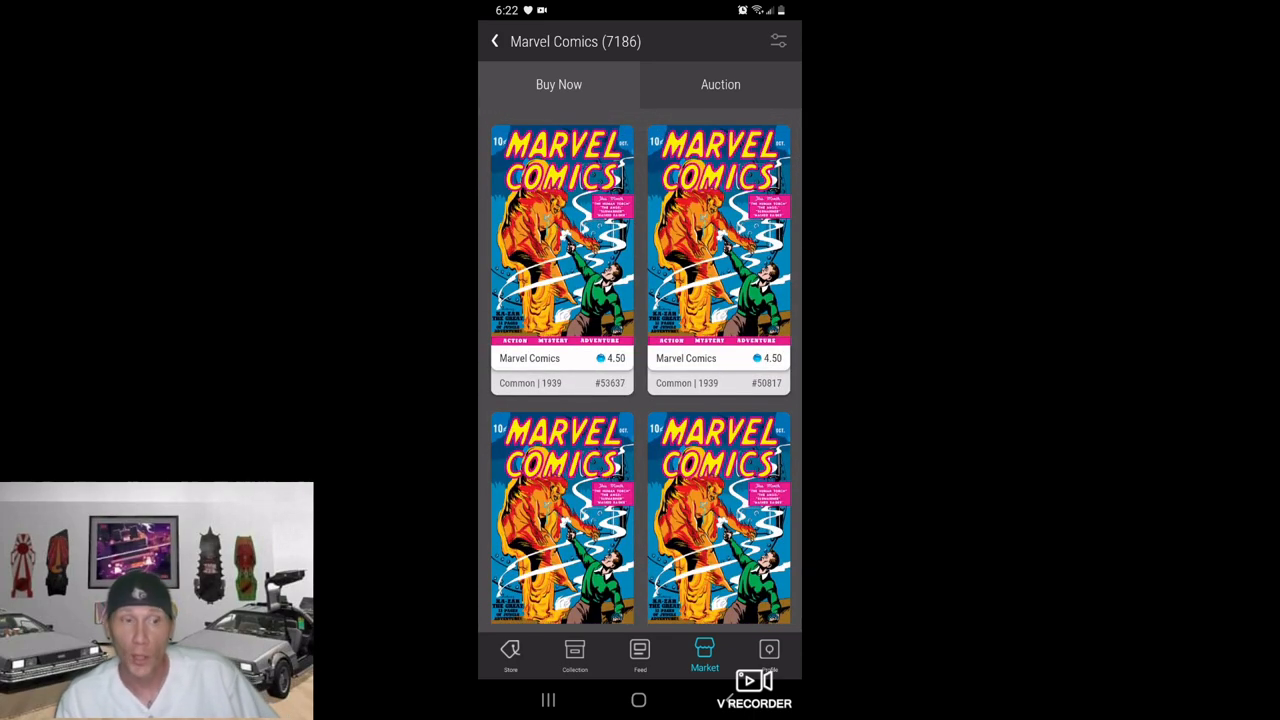
Step: Sort Marvel Comics listings by edition number and scroll low editions like #501 at 9.9m
left_click(778, 41)
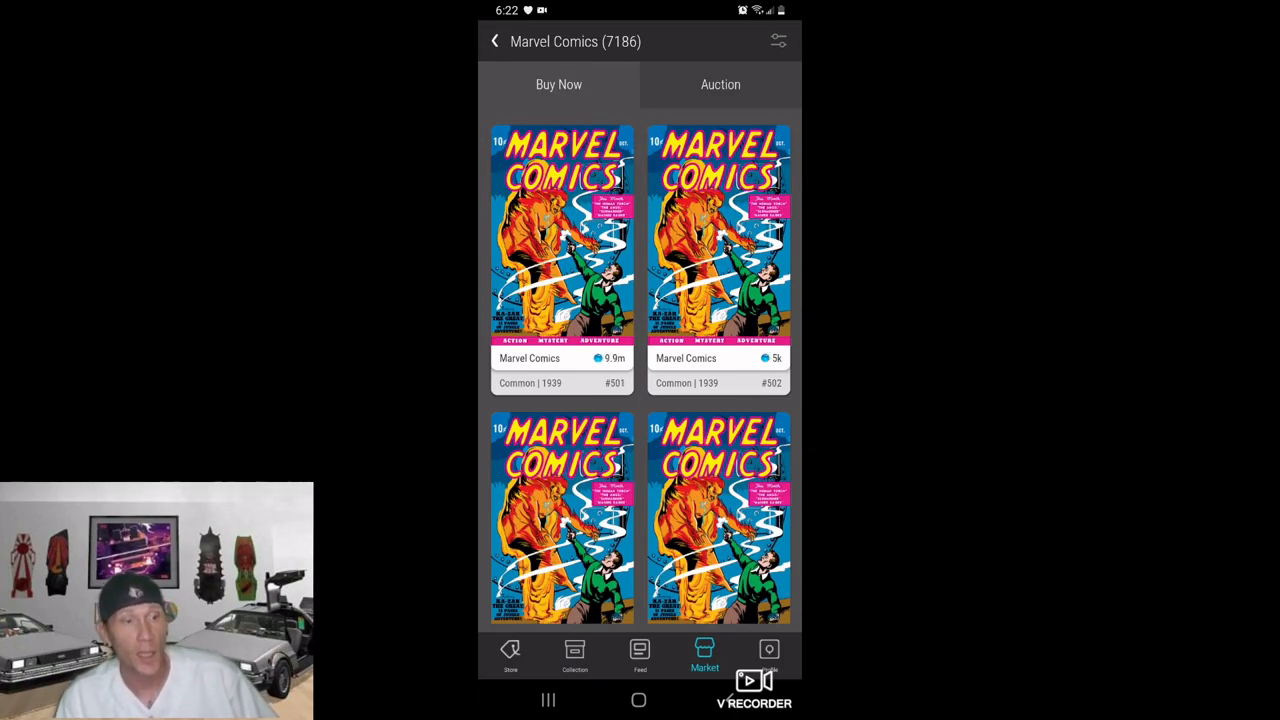
scroll("down", 3)
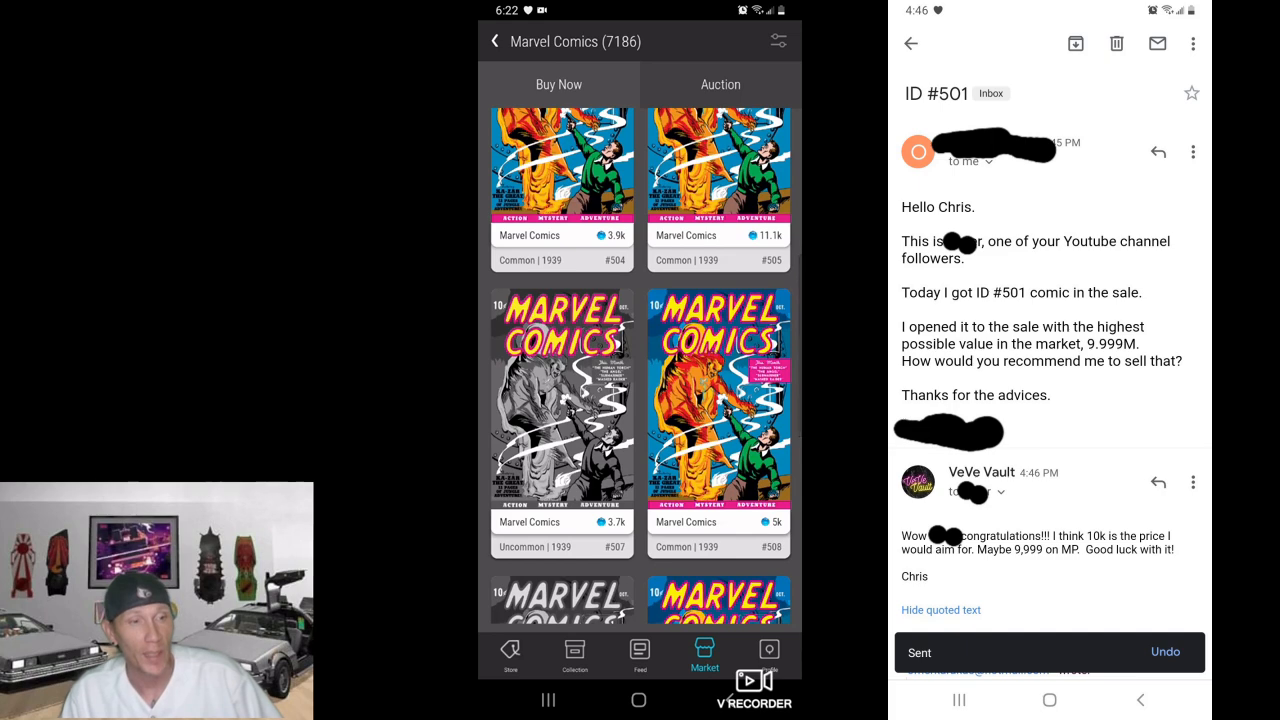
scroll("down", 3)
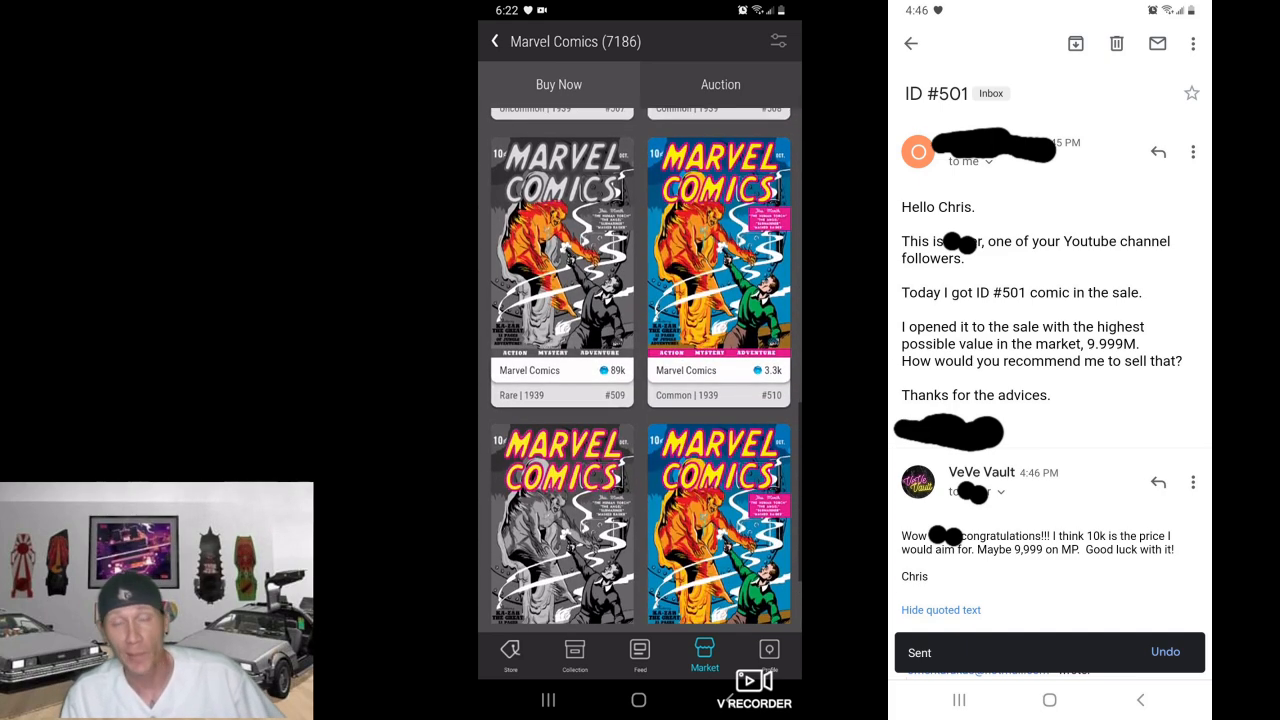
scroll("down", 3)
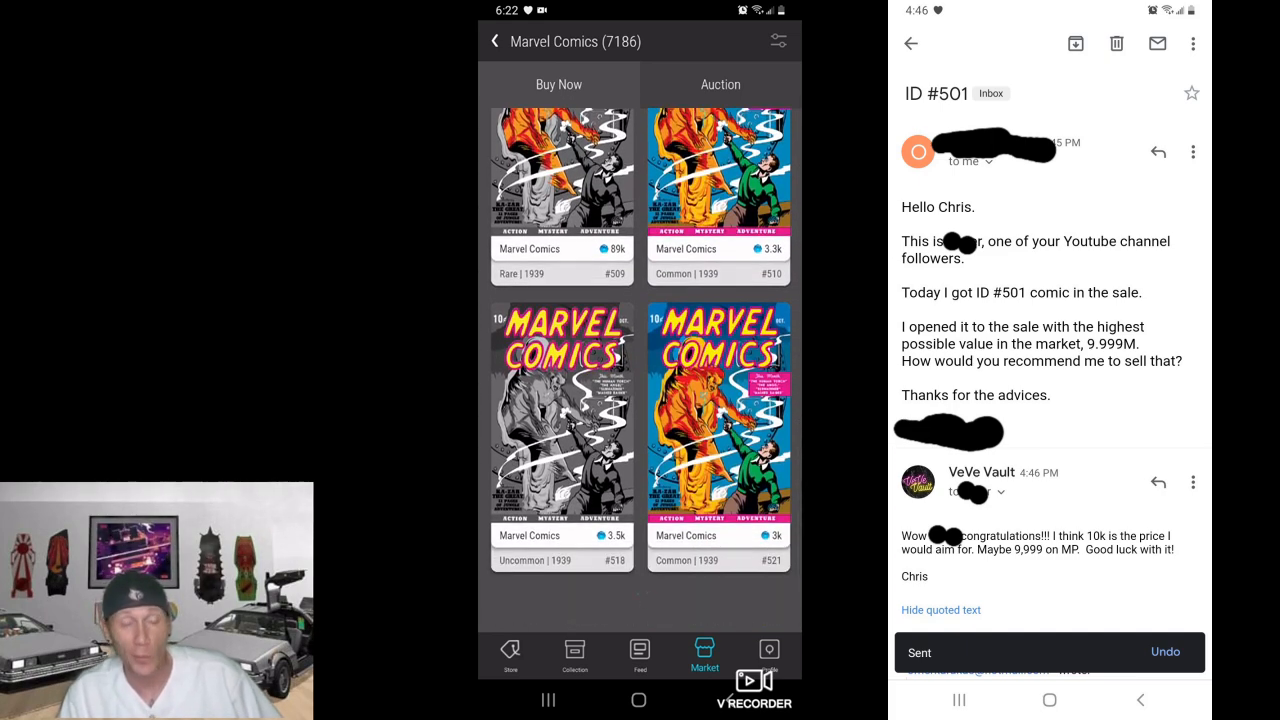
scroll("down", 3)
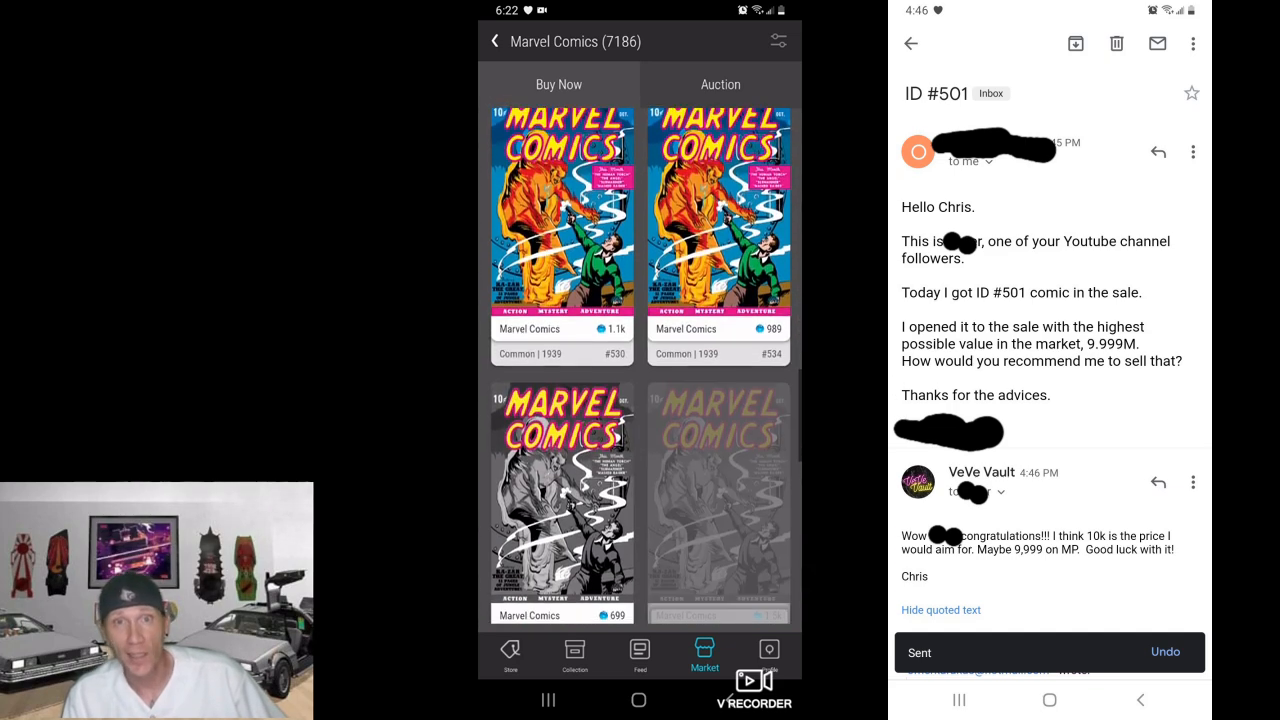
scroll("down", 3)
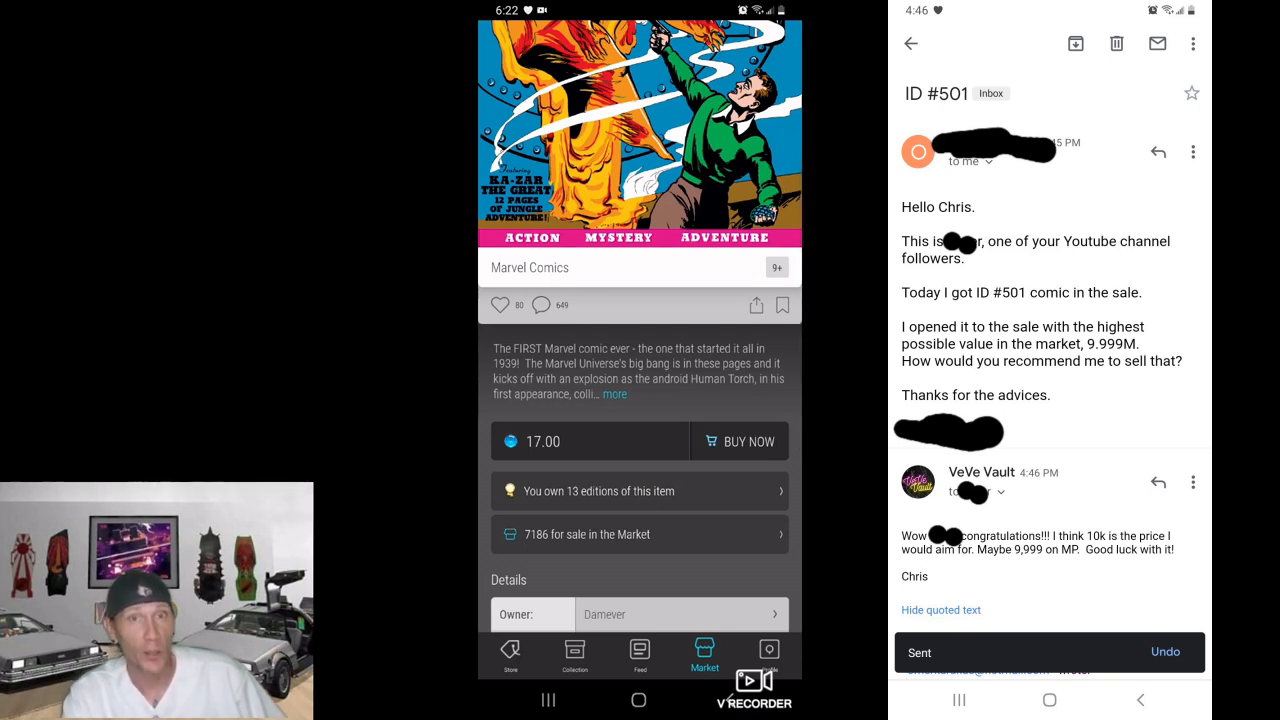
Step: Open the Collection's My Comics and scroll the owned Marvel Comics #1 common 1939 editions
left_click(574, 655)
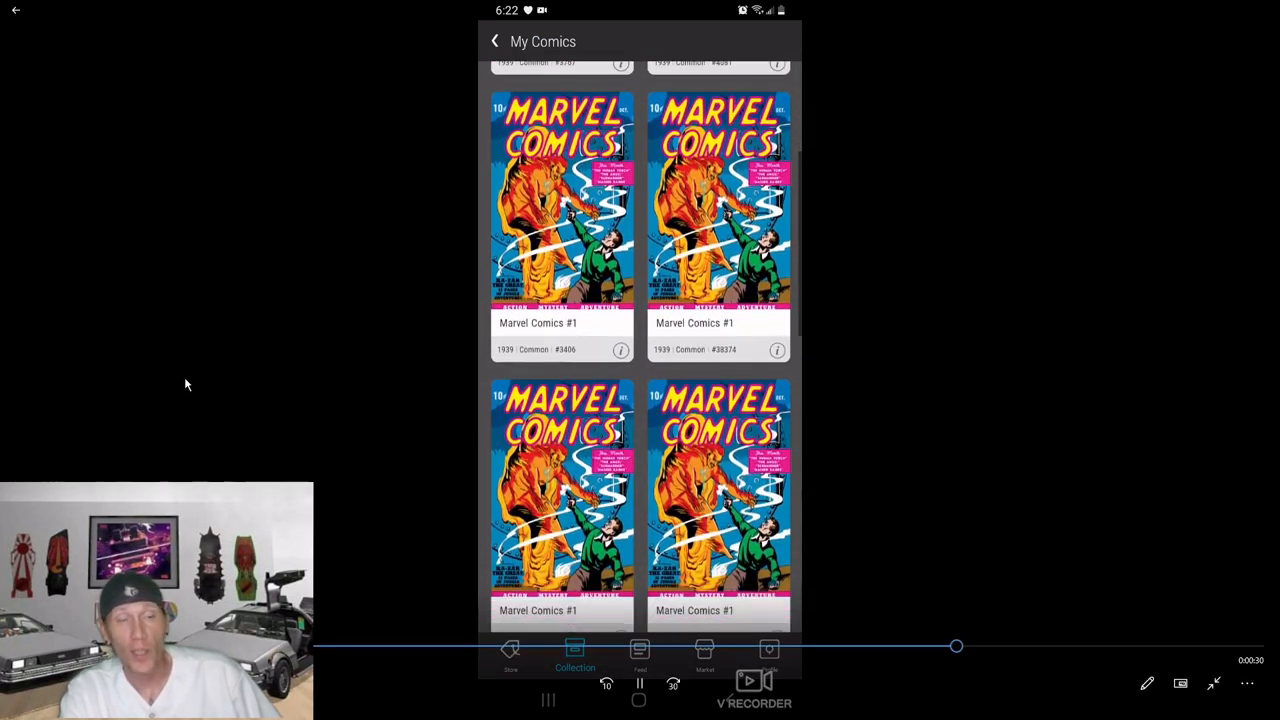
scroll("down", 3)
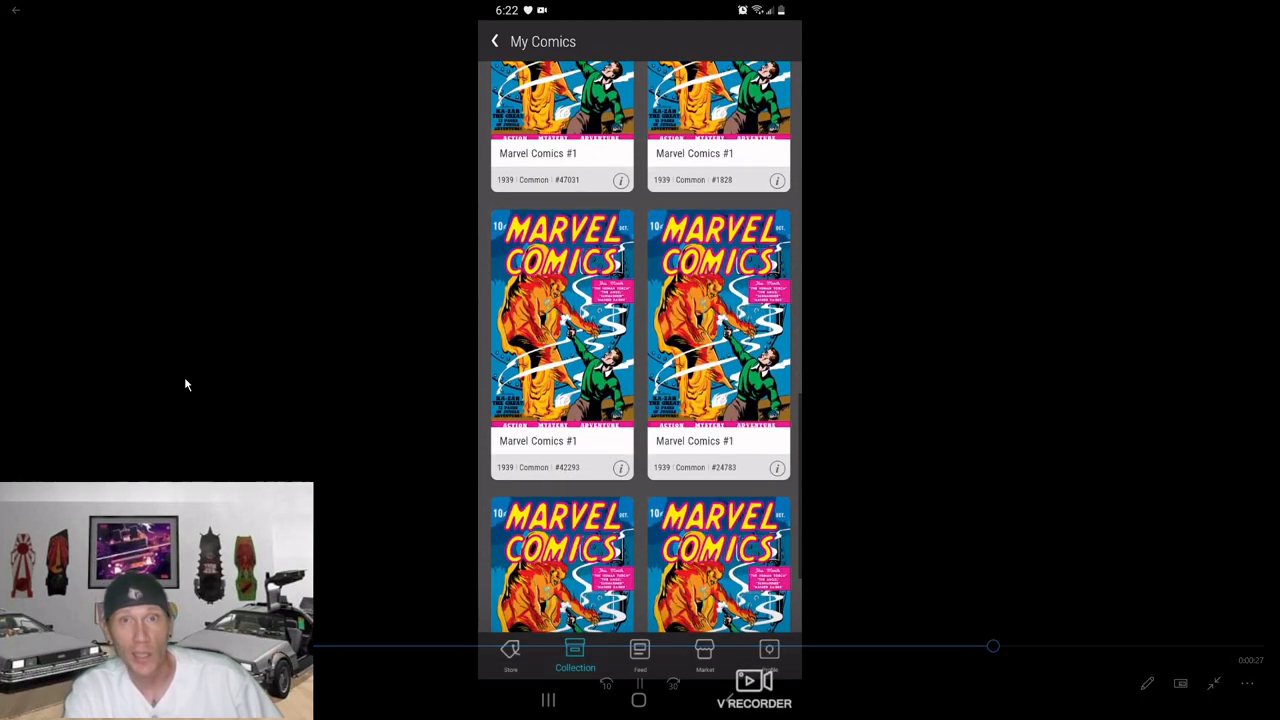
scroll("down", 3)
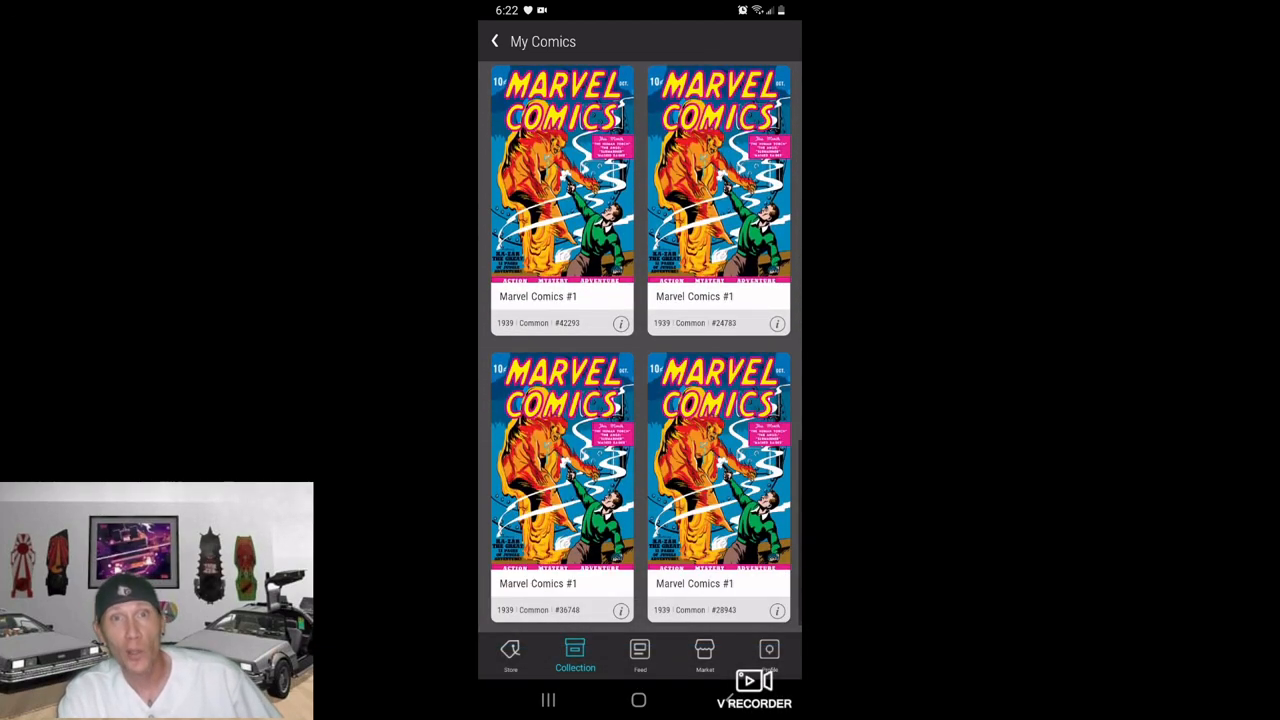